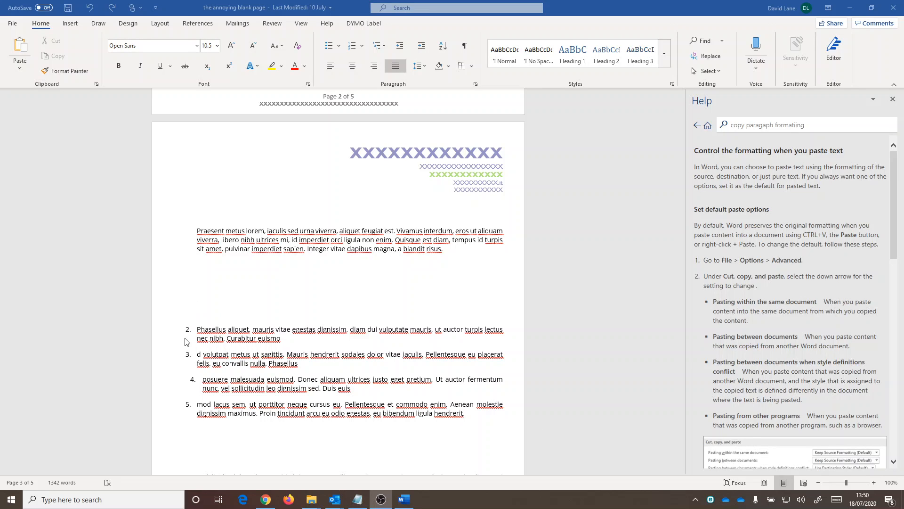
{"action": "mouse_move", "coordinate": [190, 362]}
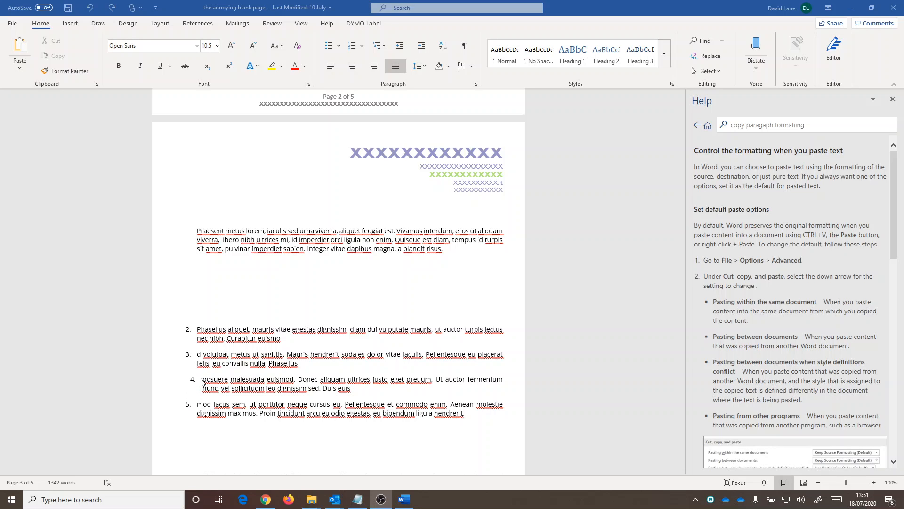
Step: Select numbered list items 3 and 4 together in the document
{"action": "left_click", "coordinate": [174, 297]}
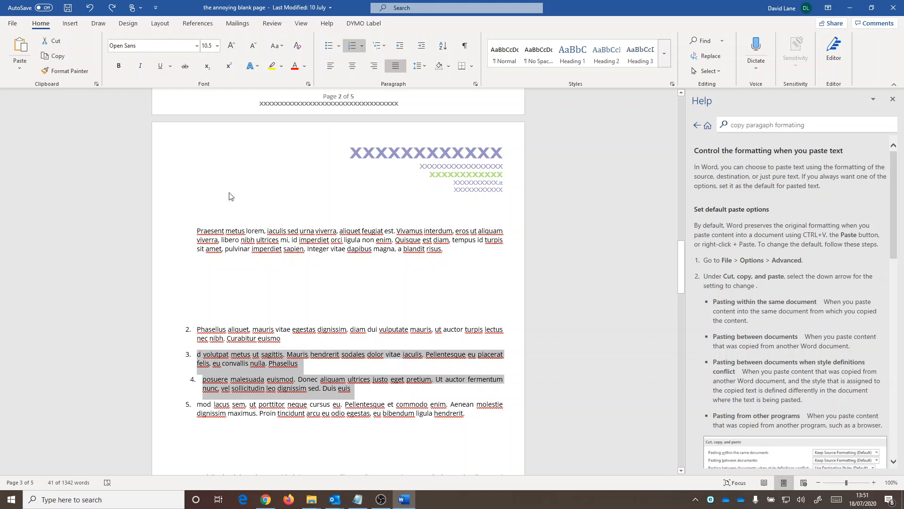
Step: Turn on the ruler from the View options to compare the items' indent markers
{"action": "left_click", "coordinate": [300, 22]}
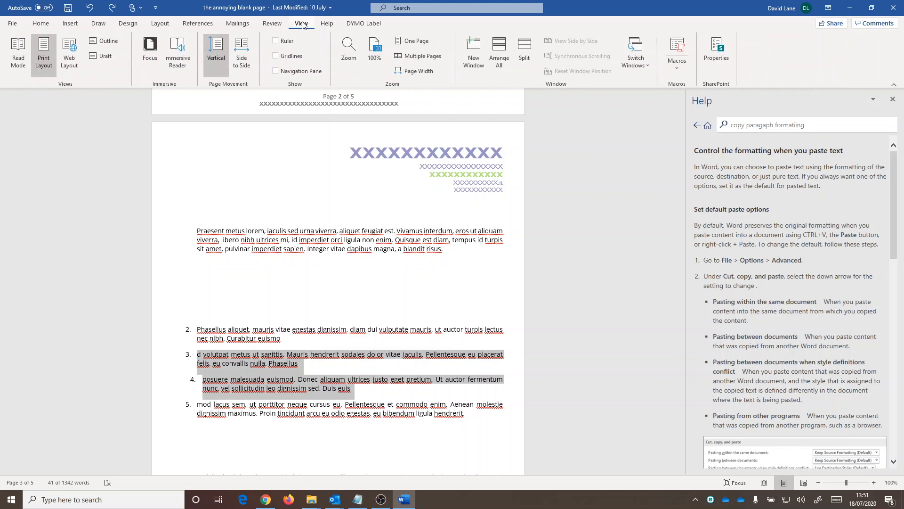
{"action": "left_click", "coordinate": [276, 41]}
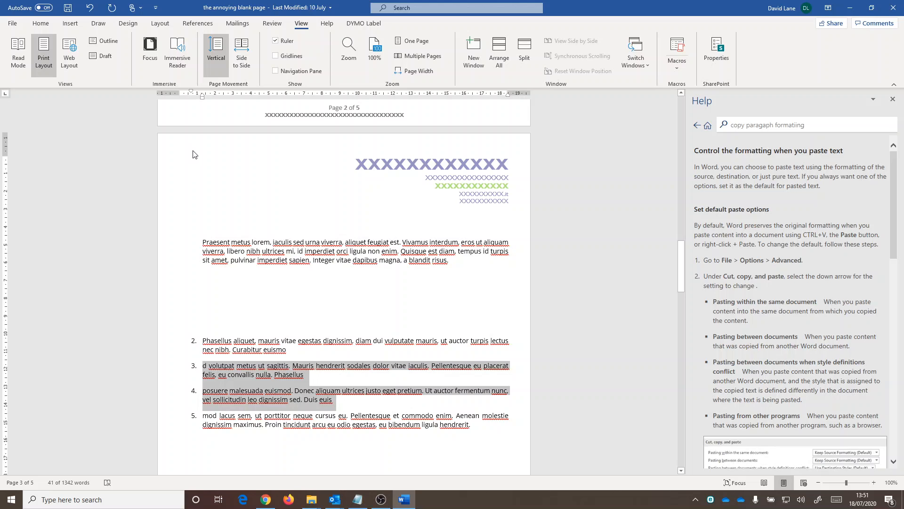
{"action": "mouse_move", "coordinate": [227, 411]}
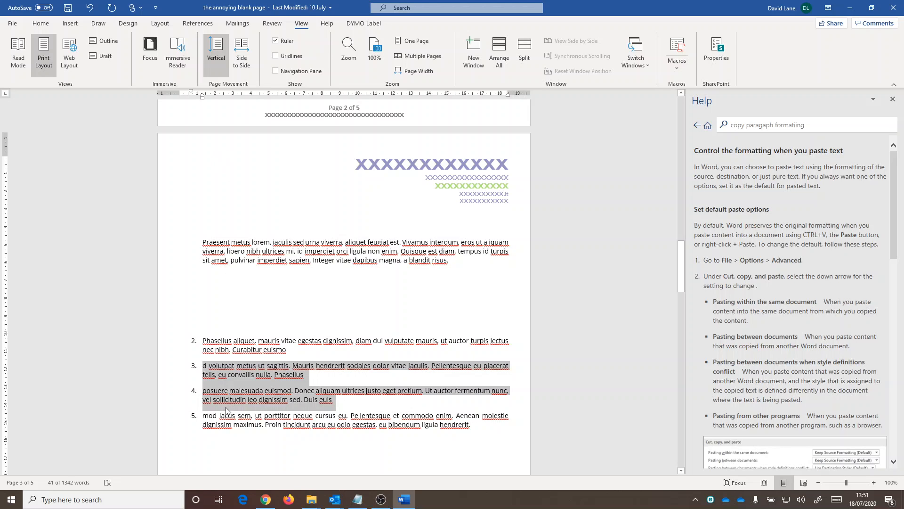
Step: Inspect the Left and Hanging indent values in the Paragraph dialog, then close it
{"action": "right_click", "coordinate": [227, 411]}
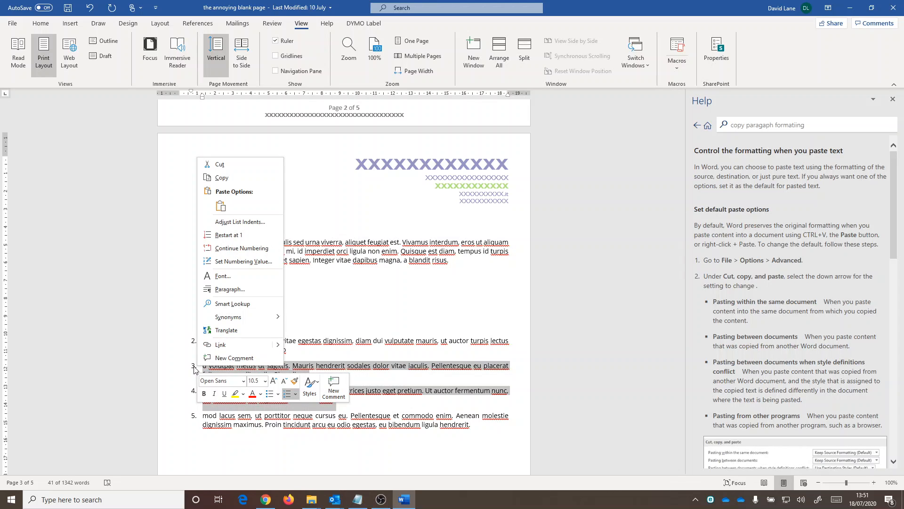
{"action": "left_click", "coordinate": [229, 289]}
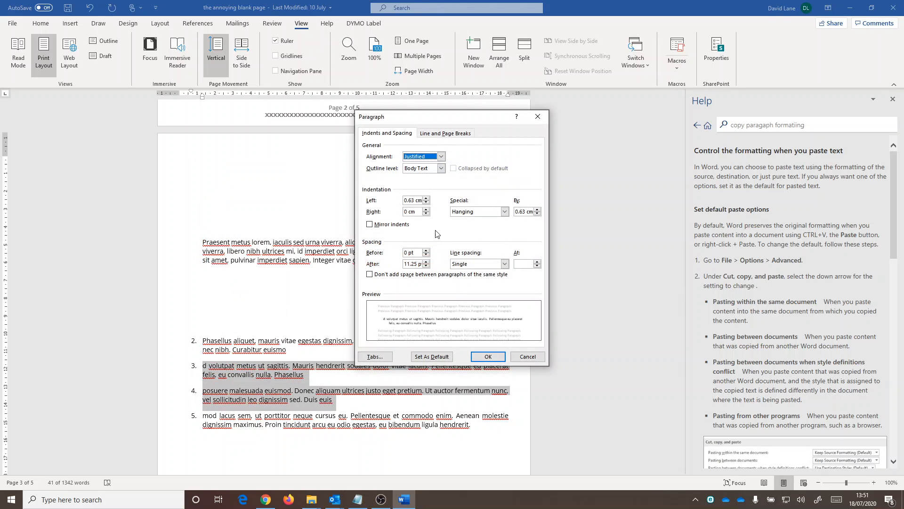
{"action": "mouse_move", "coordinate": [416, 276]}
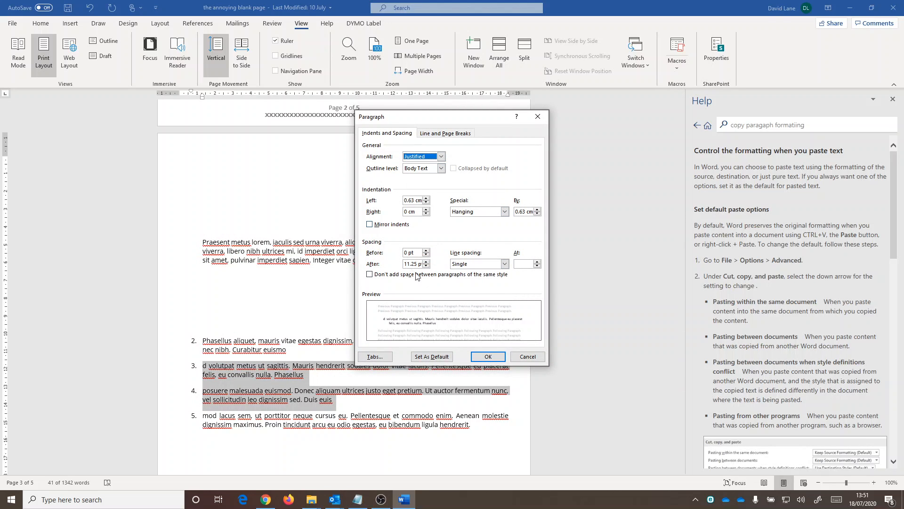
{"action": "mouse_move", "coordinate": [417, 211]}
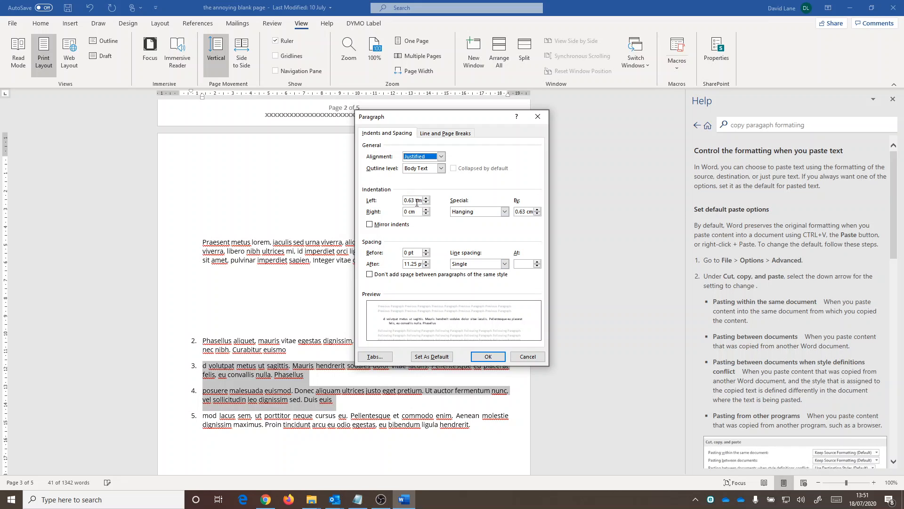
{"action": "left_click", "coordinate": [486, 356]}
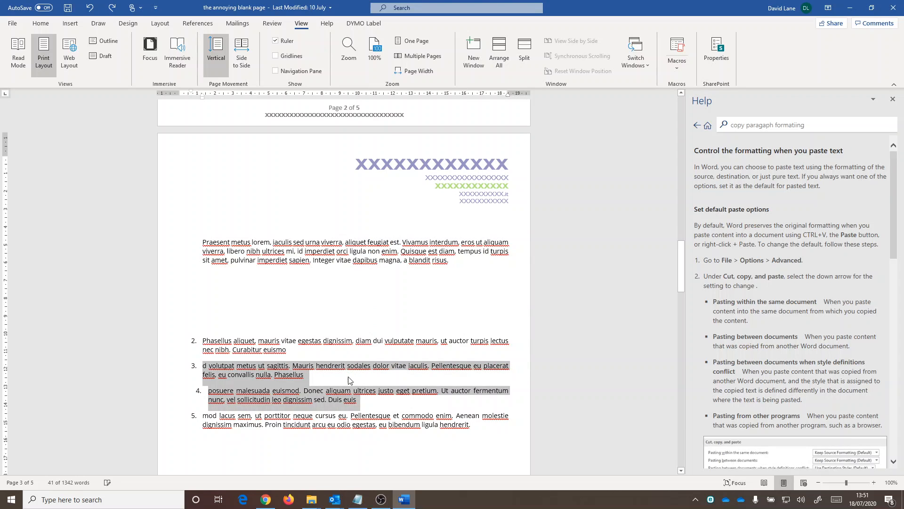
Step: Deselect, return to Home, and pick up item 3's formatting with Format Painter
{"action": "left_click", "coordinate": [326, 376]}
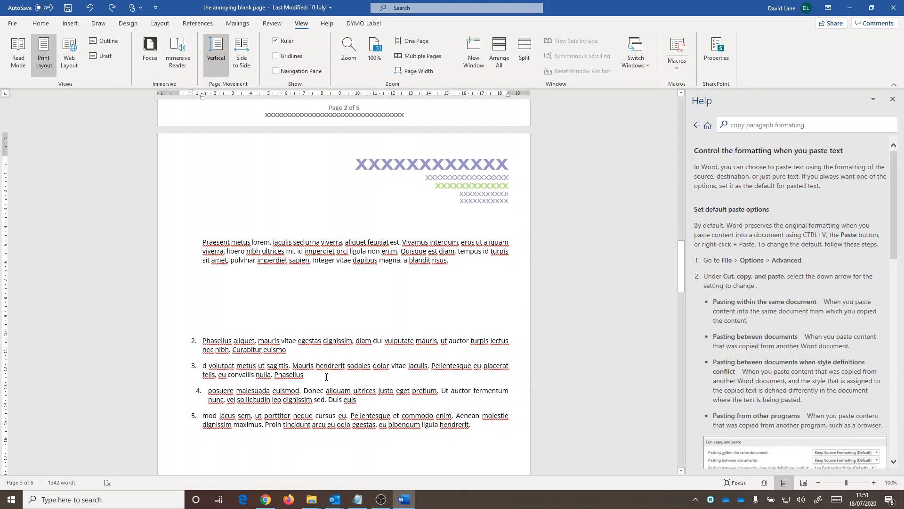
{"action": "mouse_move", "coordinate": [71, 23]}
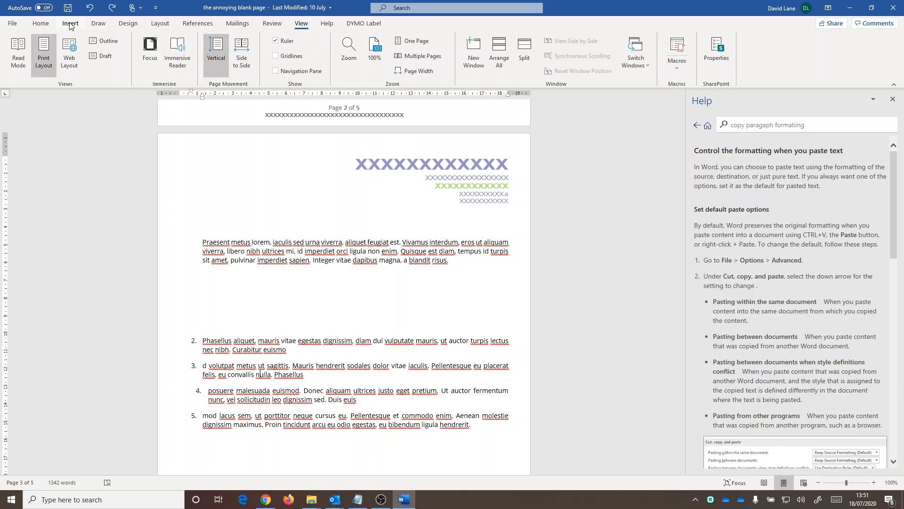
{"action": "left_click", "coordinate": [69, 23]}
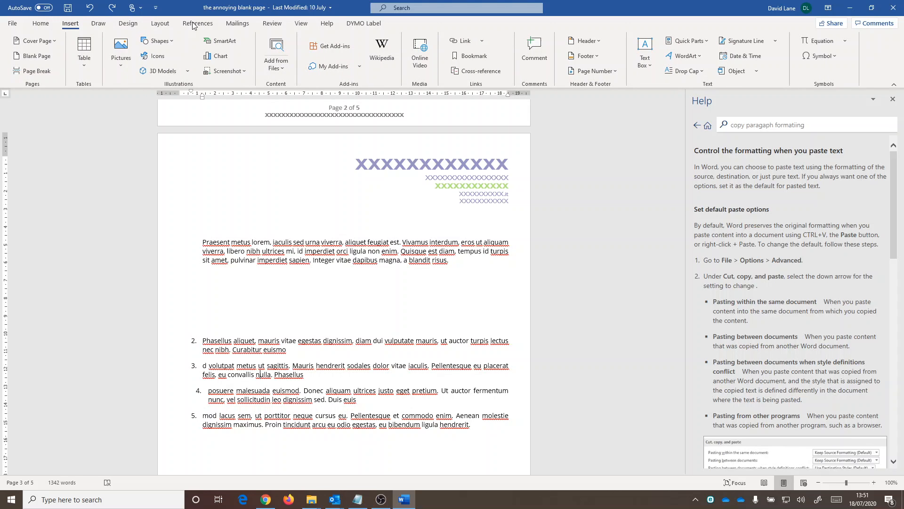
{"action": "left_click", "coordinate": [300, 22]}
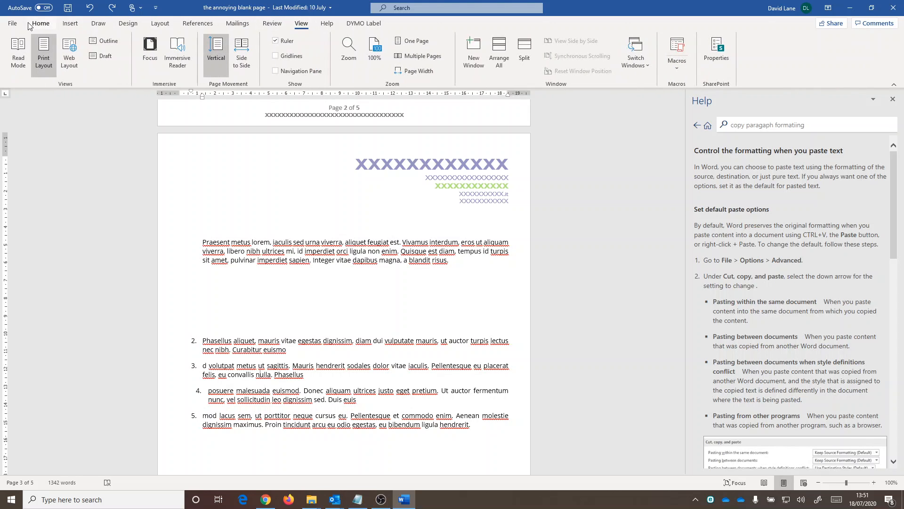
{"action": "left_click", "coordinate": [41, 22]}
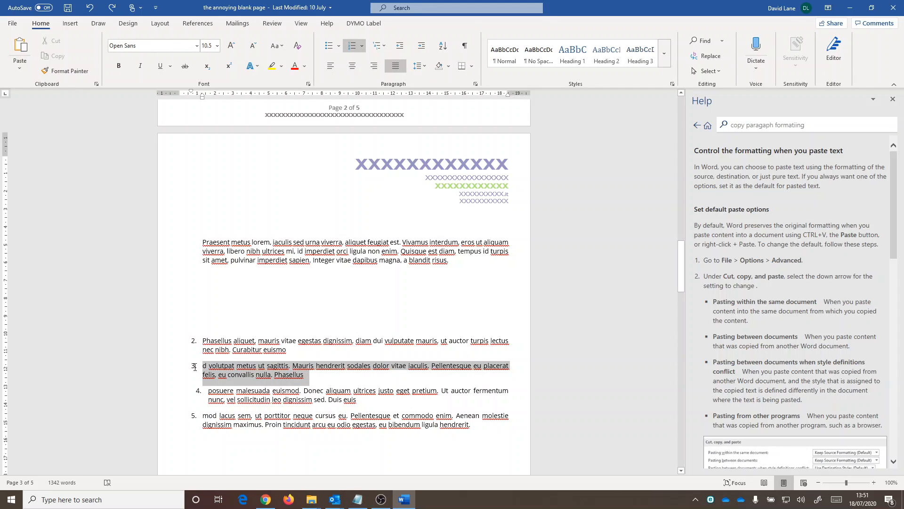
{"action": "left_click", "coordinate": [69, 70]}
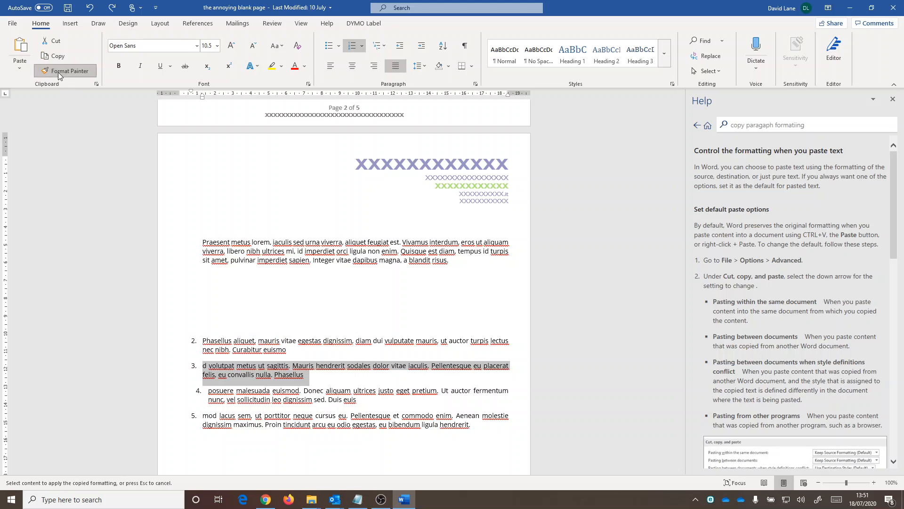